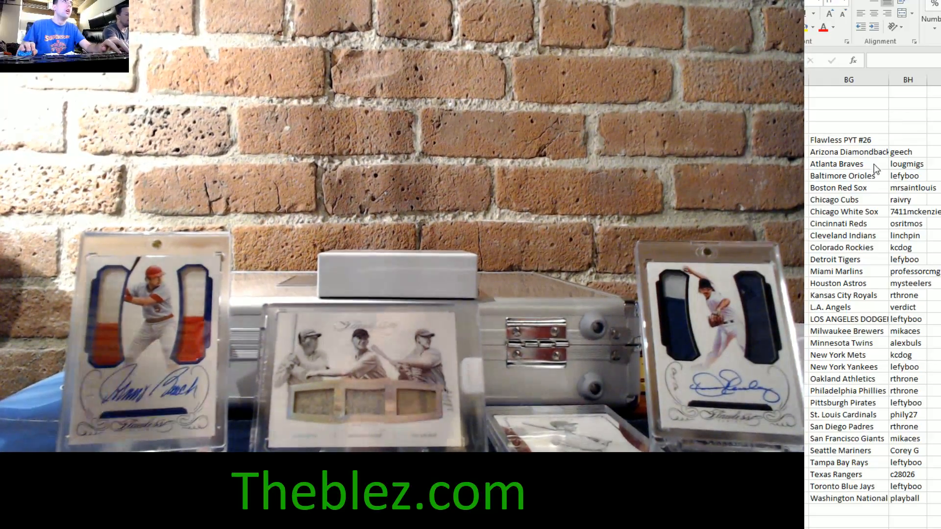
- Switch the stream scene to the desktop capture showing Excel beside random.org
{"action": "right_click", "coordinate": [848, 151]}
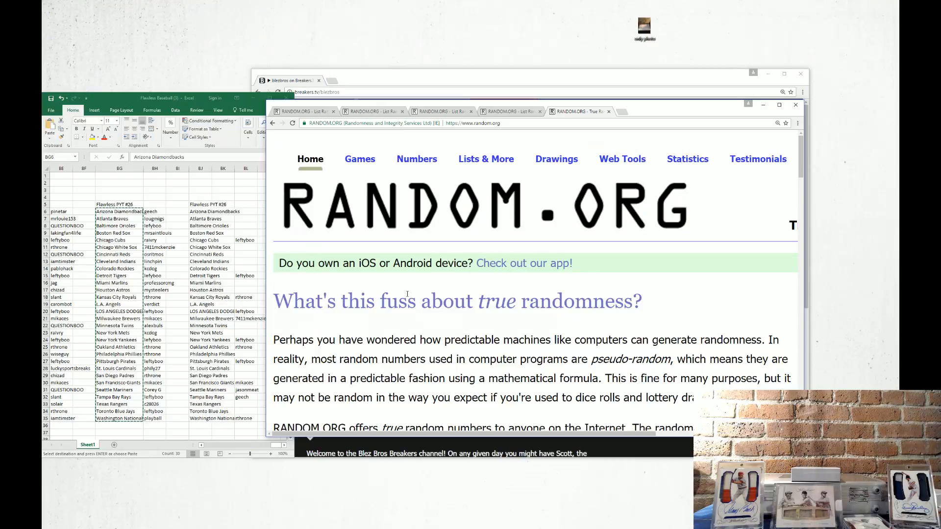
- Shuffle the turner/seagler list twice and note 'seager win' in the team sheet
{"action": "scroll", "scroll_direction": "down", "scroll_amount": 3}
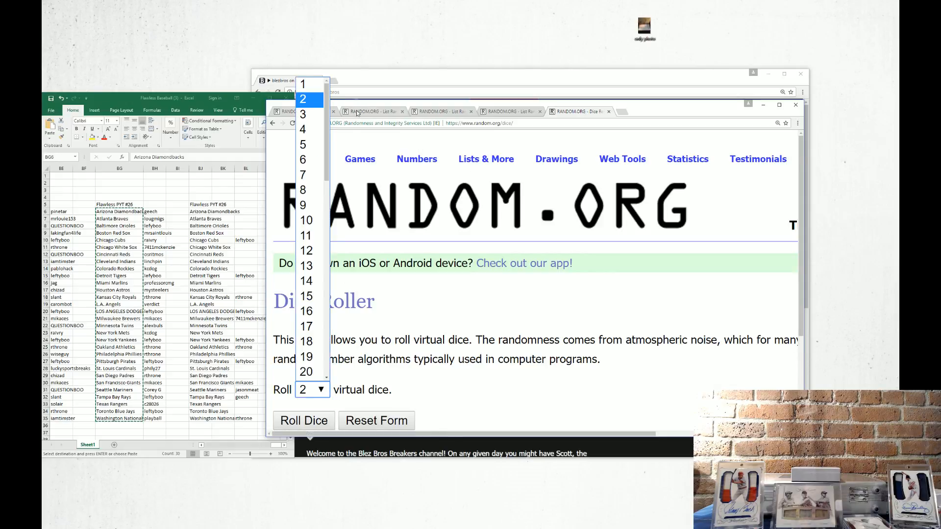
{"action": "left_click", "coordinate": [303, 83]}
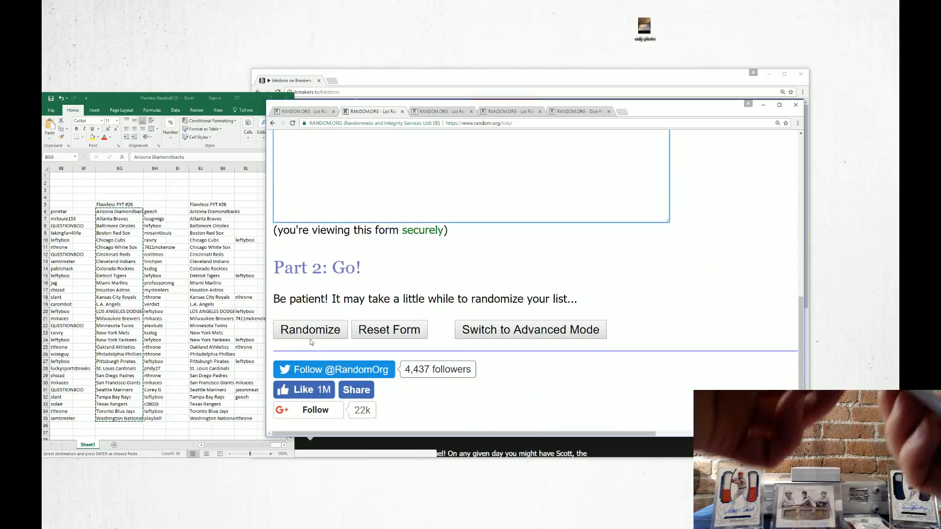
{"action": "left_click", "coordinate": [310, 329]}
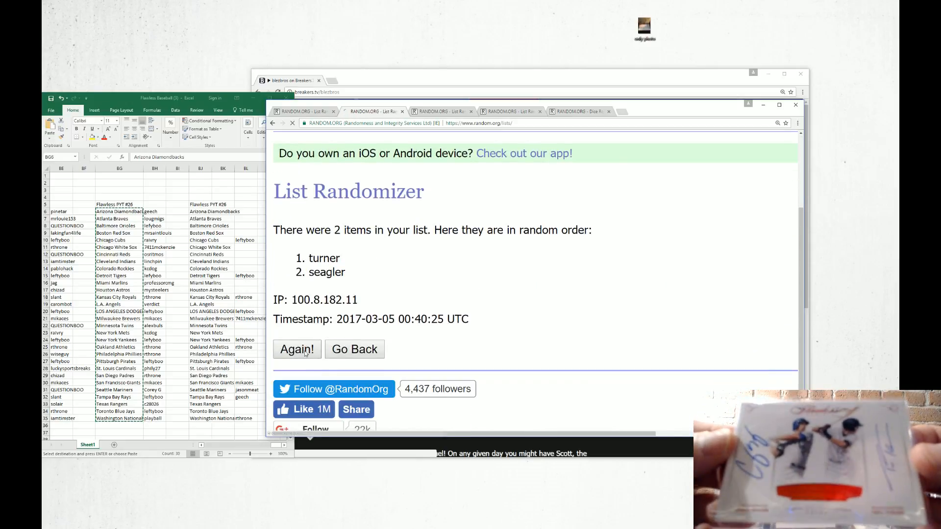
{"action": "left_click", "coordinate": [296, 349]}
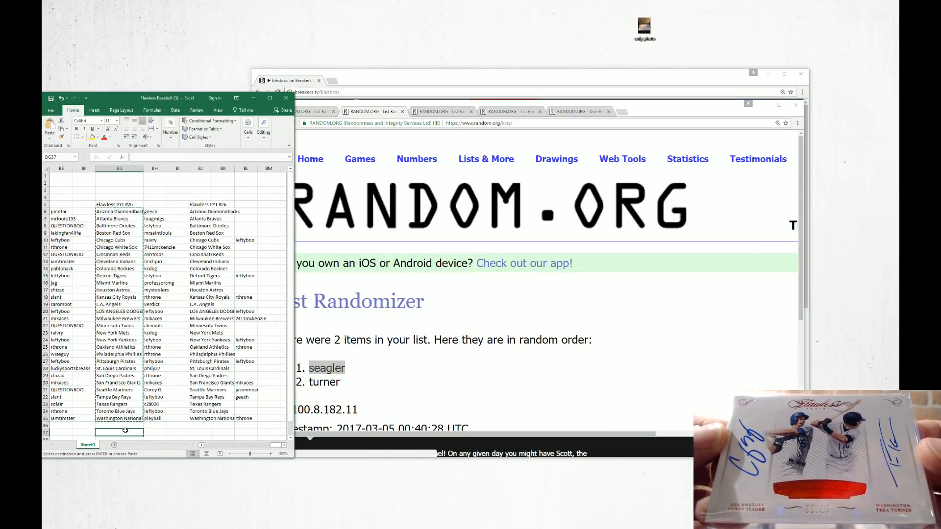
{"action": "type", "text": "seager wins dual"}
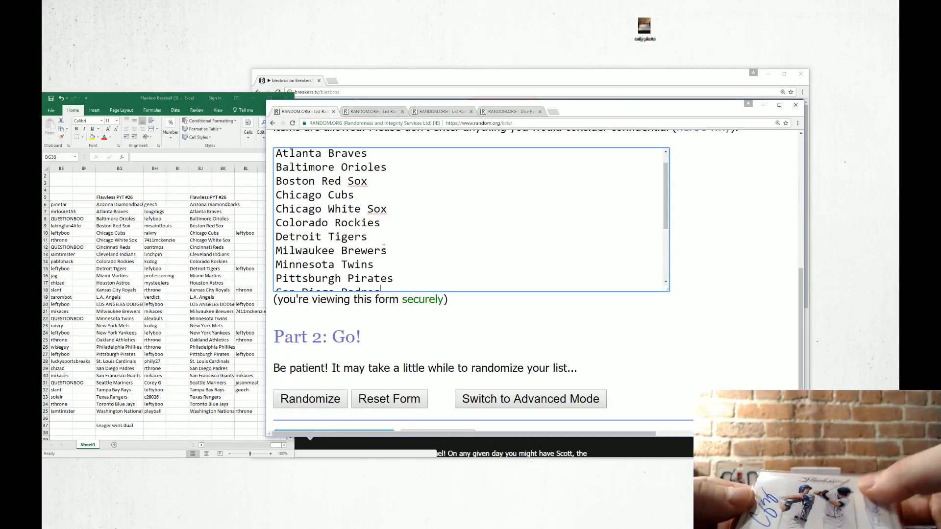
- Shuffle the 16-team list three times and start the 'mariners/tiog' note in the sheet
{"action": "scroll", "scroll_direction": "down", "scroll_amount": 3}
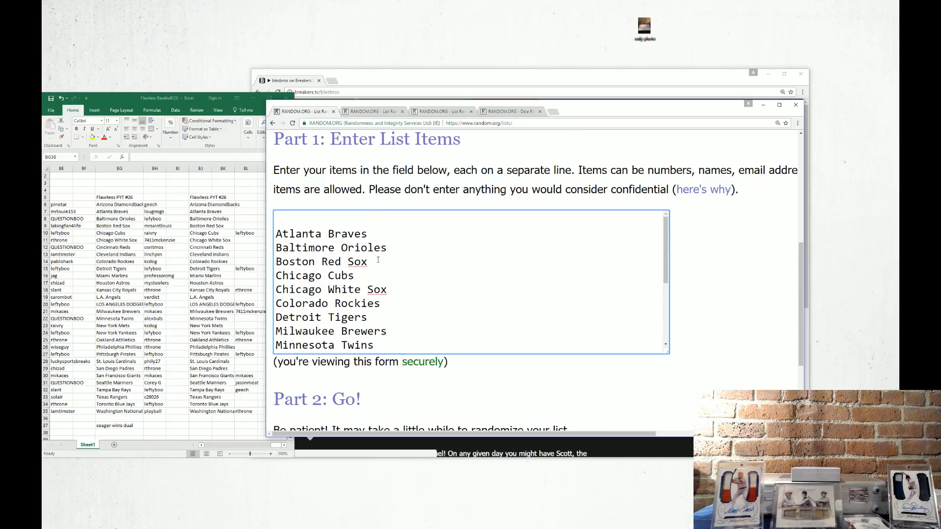
{"action": "scroll", "scroll_direction": "down", "scroll_amount": 3}
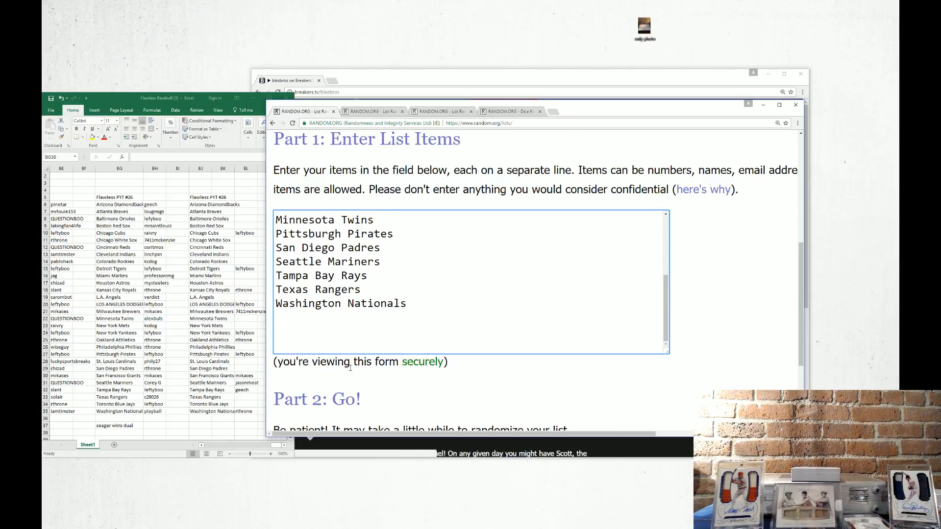
{"action": "scroll", "scroll_direction": "down", "scroll_amount": 3}
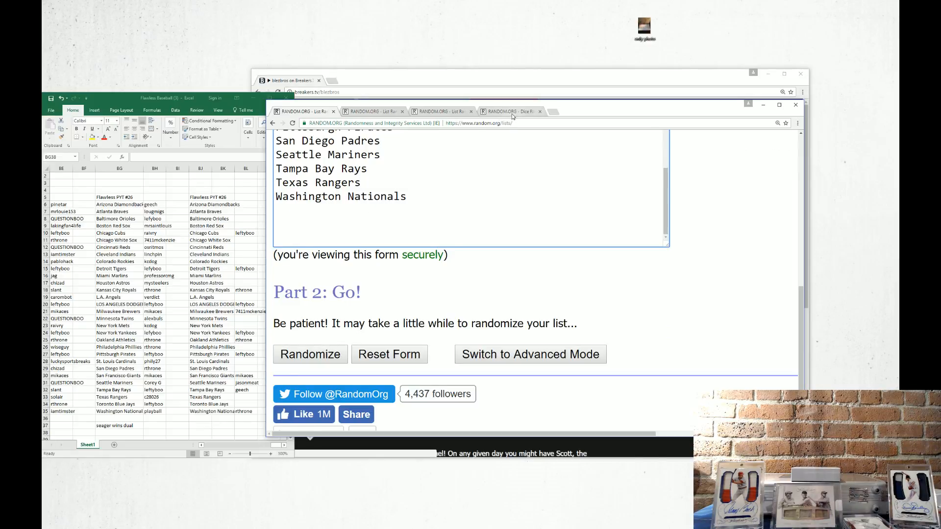
{"action": "scroll", "scroll_direction": "down", "scroll_amount": 3}
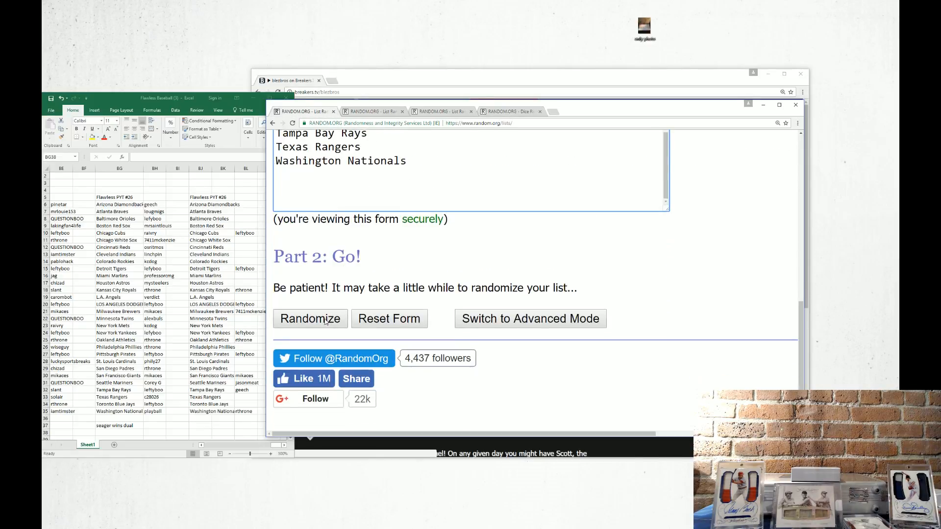
{"action": "left_click", "coordinate": [311, 319]}
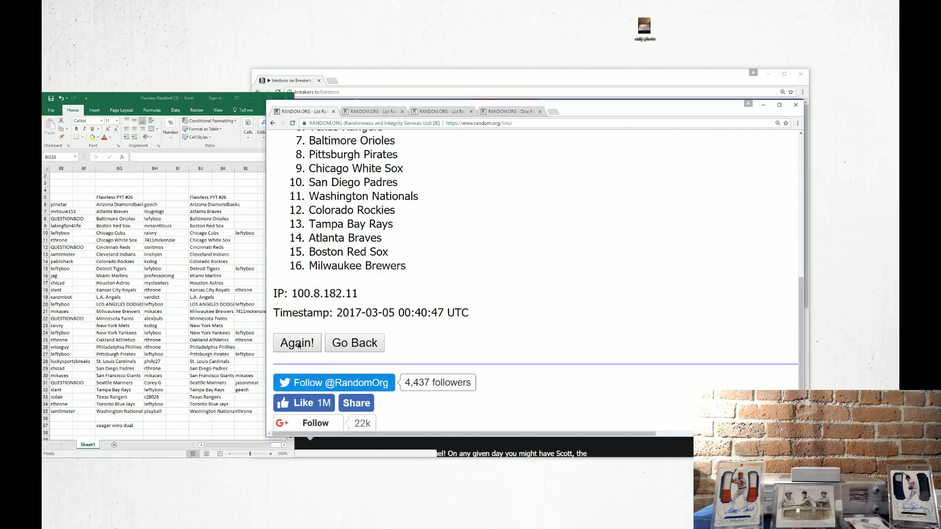
{"action": "left_click", "coordinate": [296, 342]}
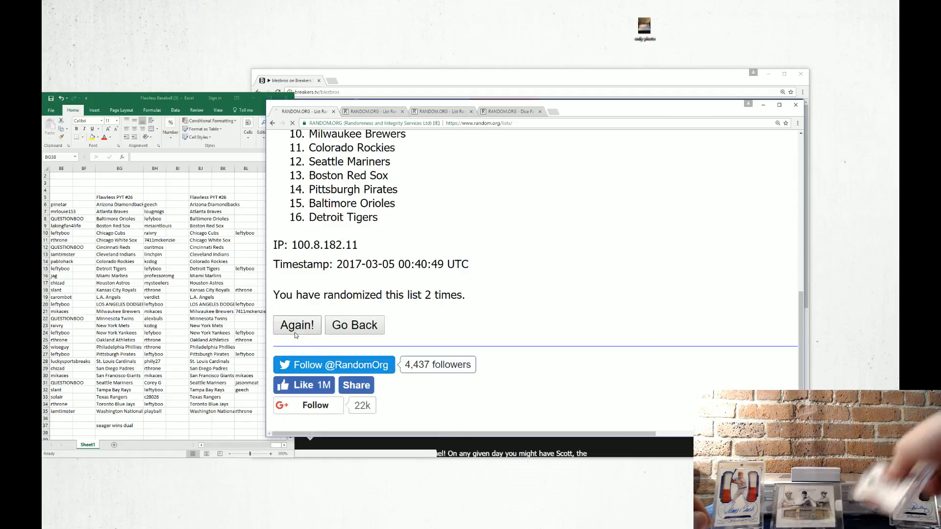
{"action": "left_click", "coordinate": [296, 325]}
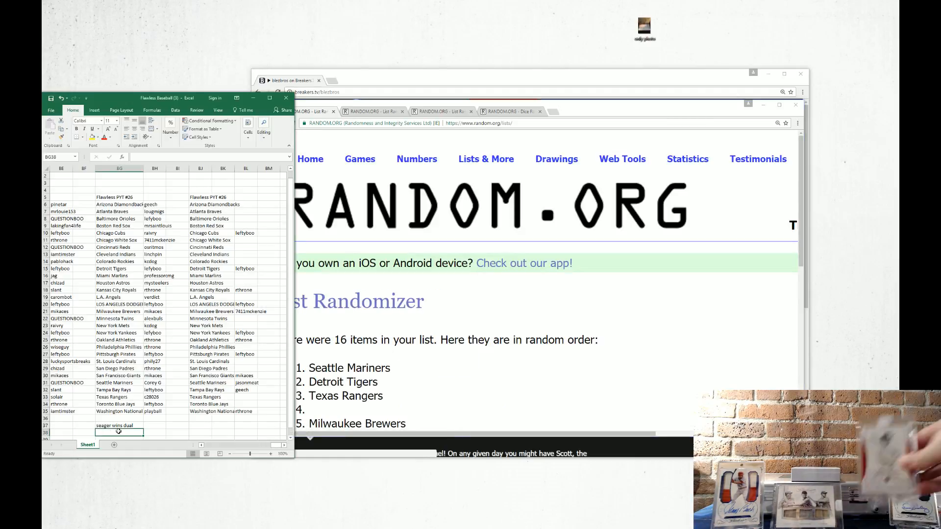
{"action": "type", "text": "mariners/tiog"}
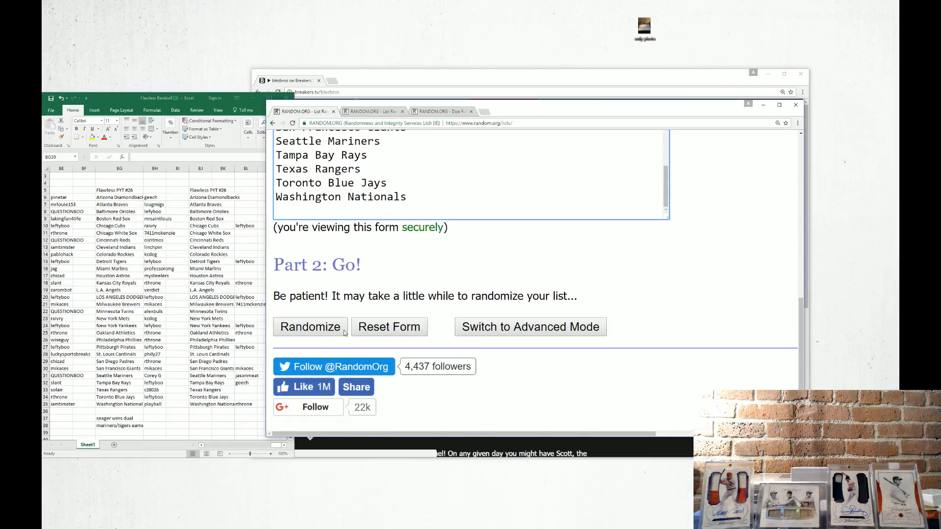
- Bring up the randomizer tab holding the unshuffled 30-team list ending with Washington Nationals
{"action": "left_click", "coordinate": [309, 327]}
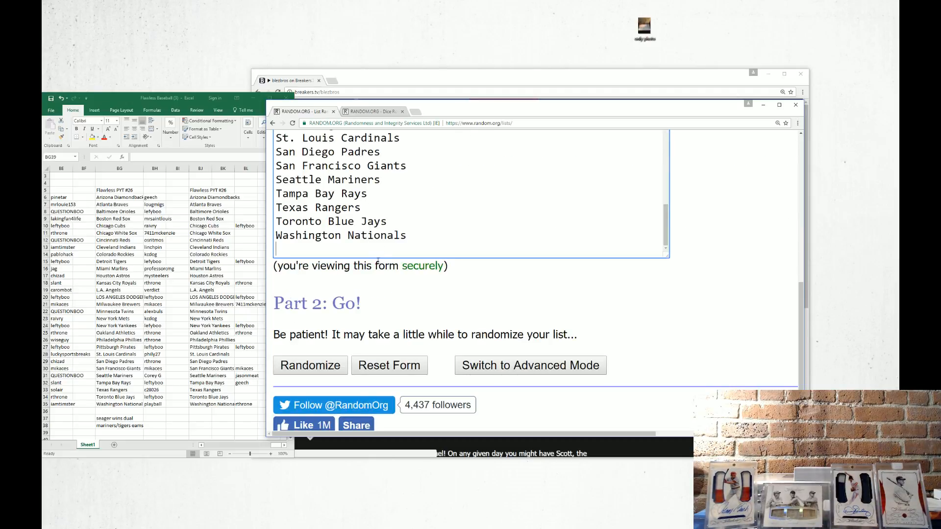
- Shuffle the 30-team list three times and select Chicago Cubs at the top of the results
{"action": "left_click", "coordinate": [310, 366]}
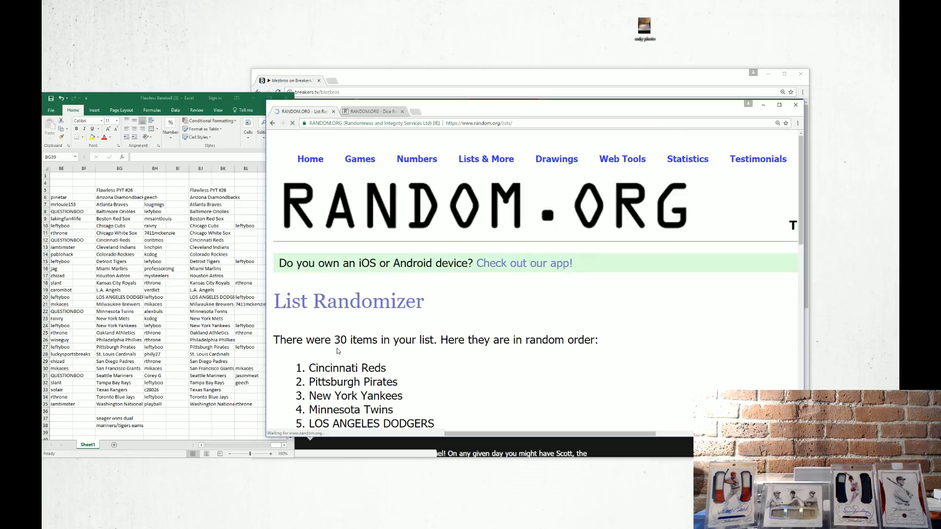
{"action": "scroll", "scroll_direction": "down", "scroll_amount": 3}
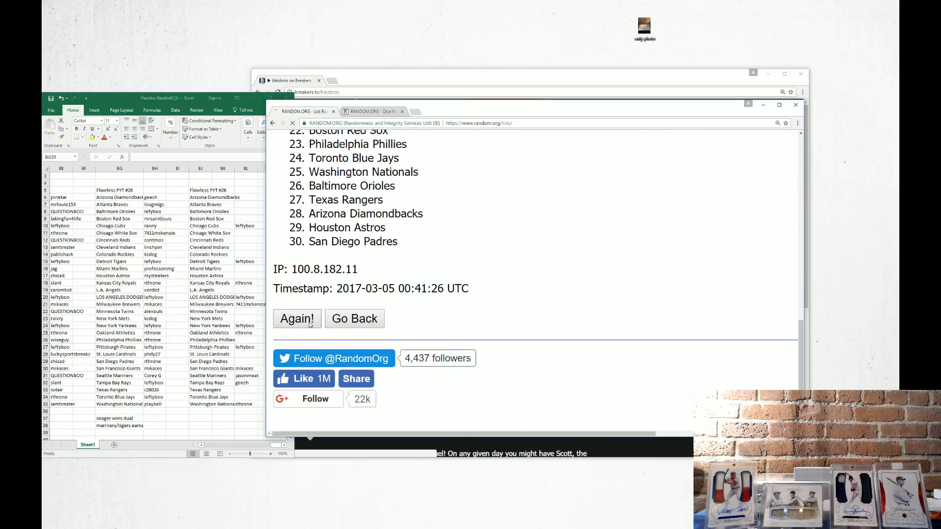
{"action": "left_click", "coordinate": [296, 318]}
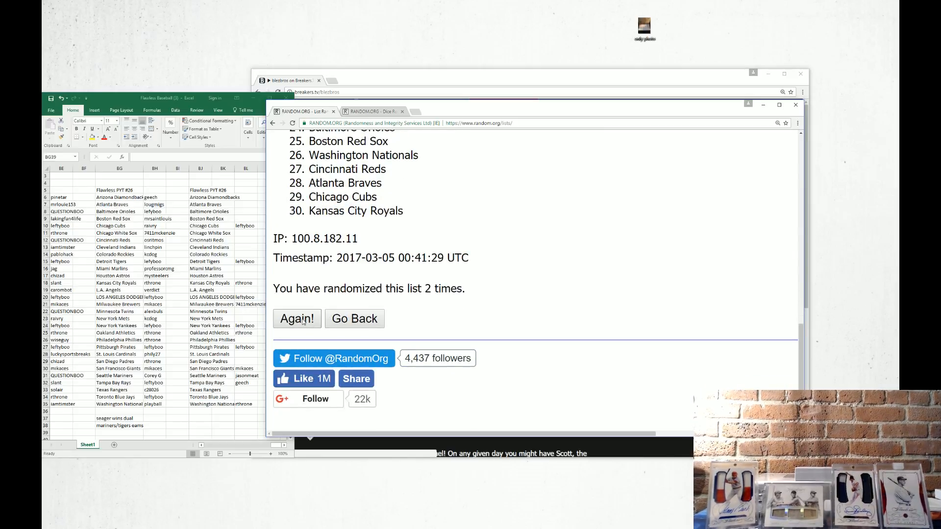
{"action": "left_click", "coordinate": [296, 317]}
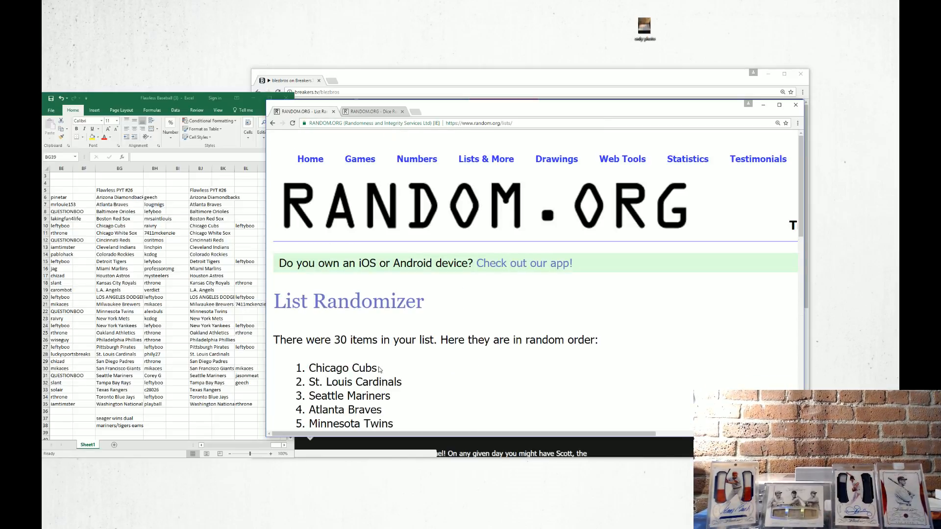
{"action": "double_click", "coordinate": [342, 368]}
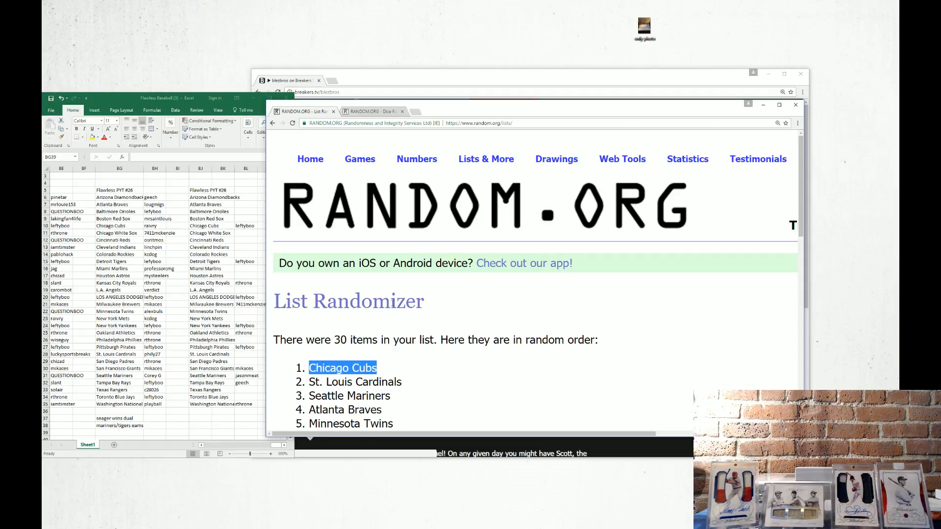
{"action": "scroll", "scroll_direction": "down", "scroll_amount": 3}
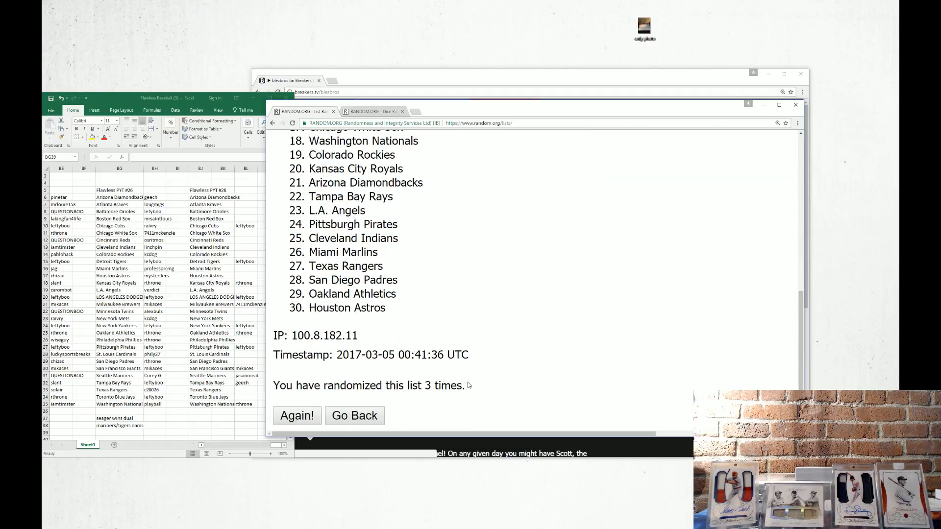